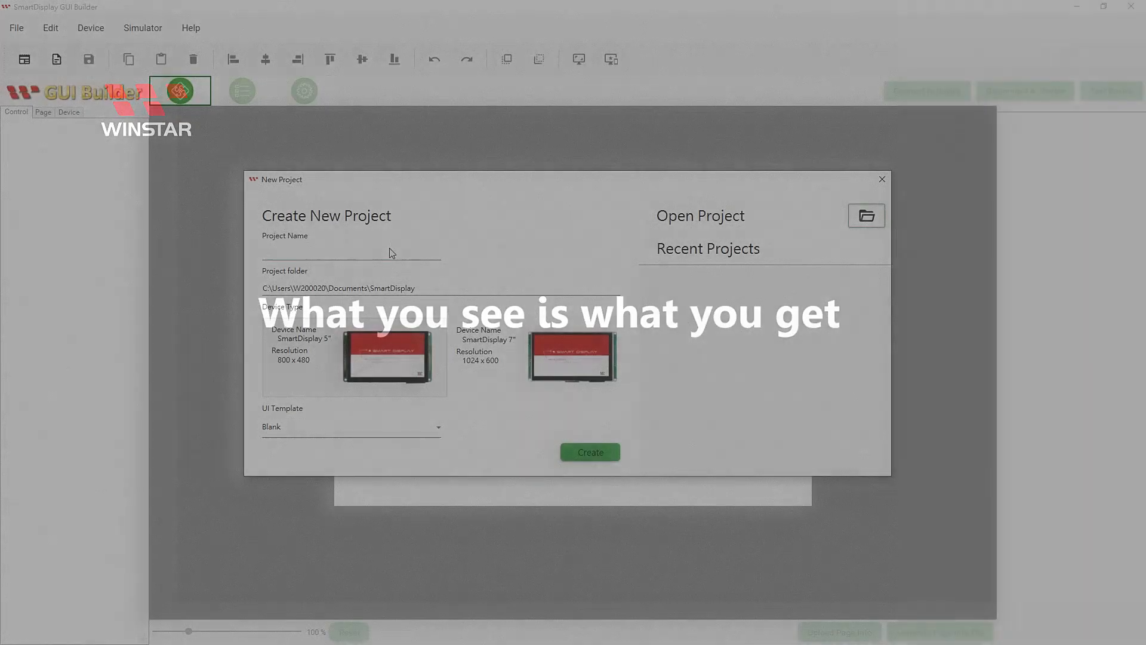
# - Name the project GUITest, pick the SmartDisplay 7" 1024×600 device and keep the Blank template
pyautogui.click(350, 252)
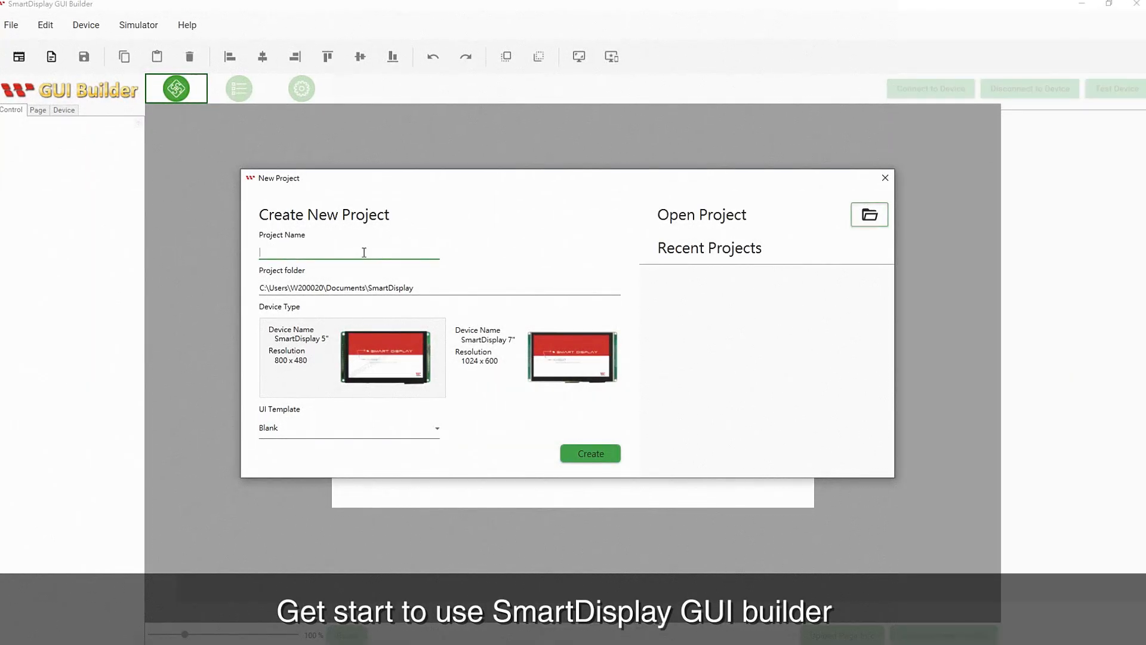
pyautogui.write('G')
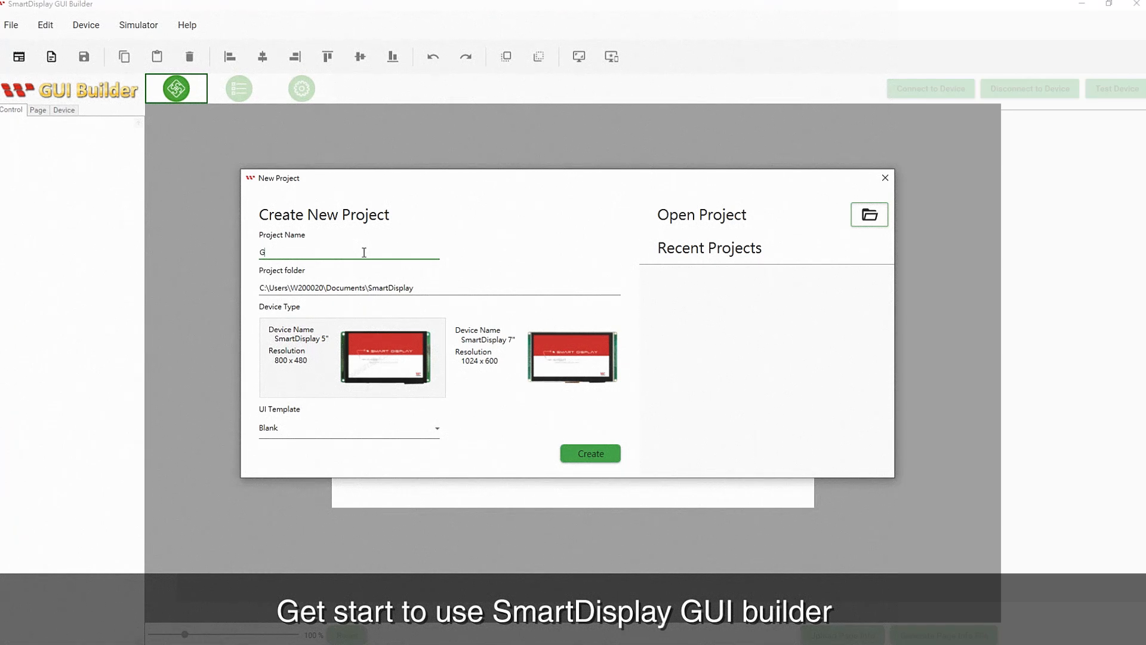
pyautogui.write('UITe')
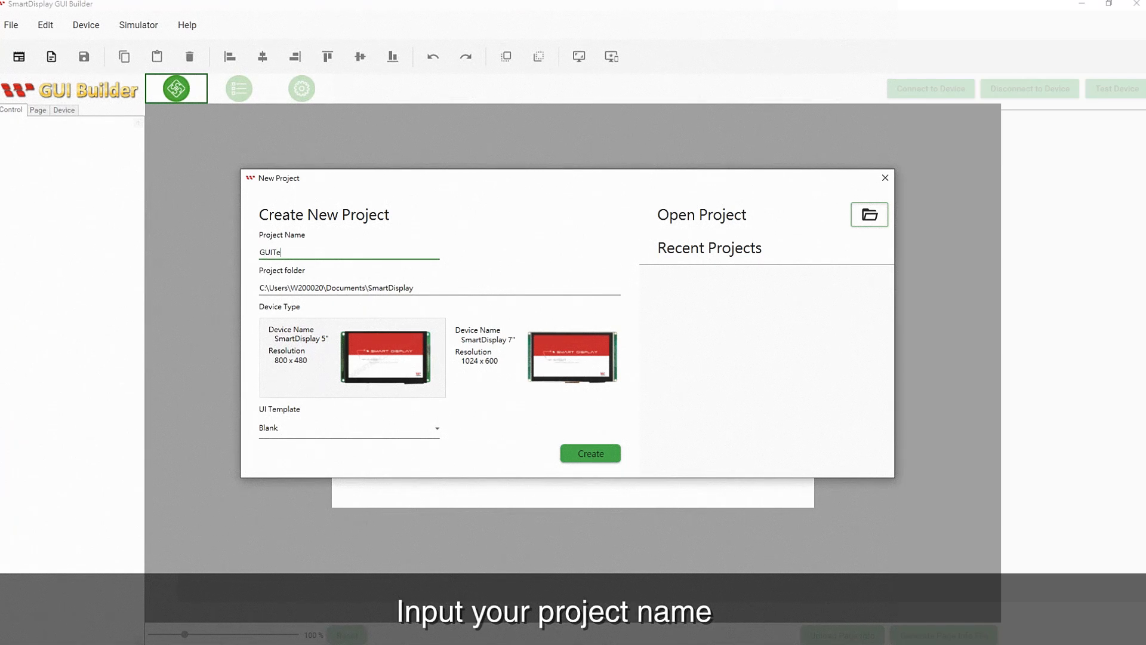
pyautogui.click(539, 358)
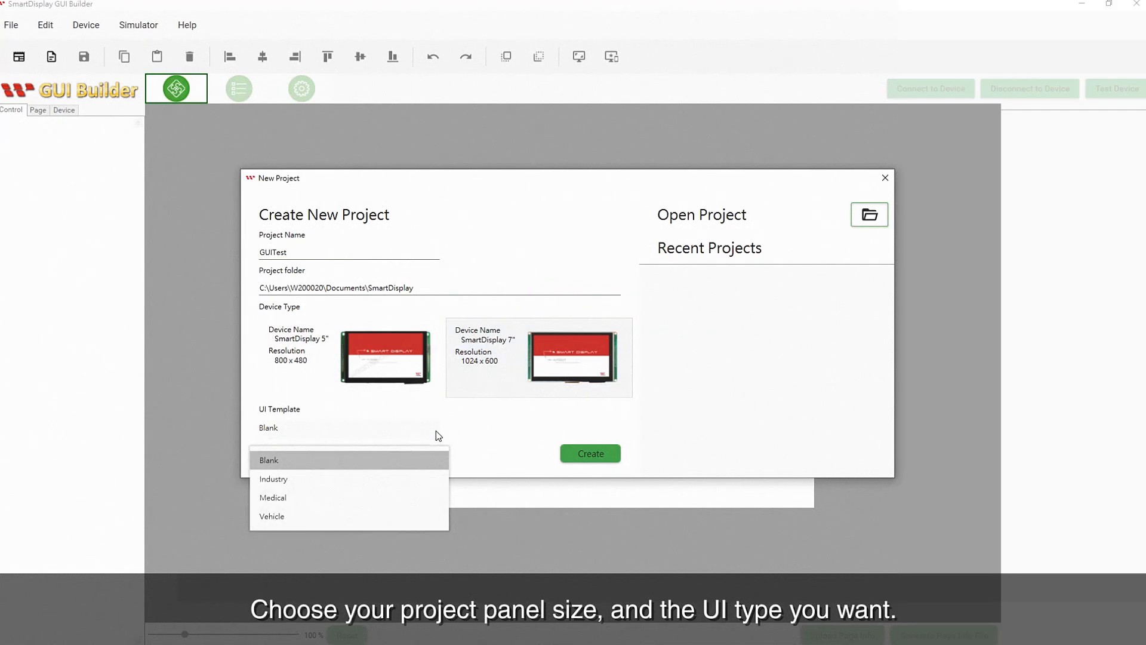
pyautogui.moveTo(375, 500)
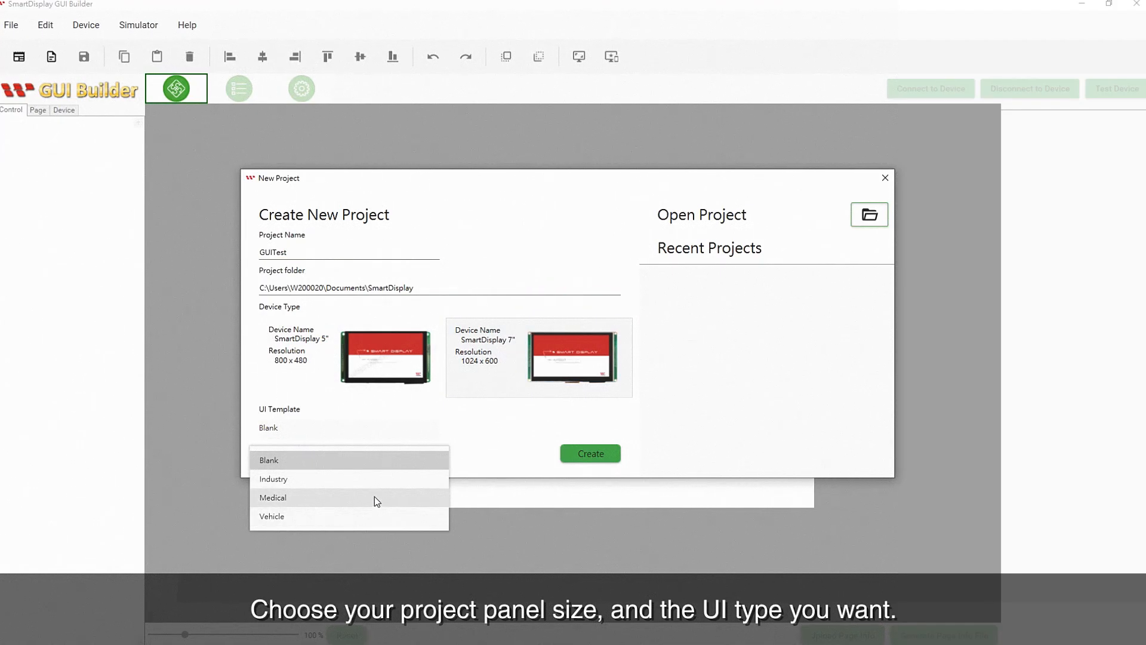
pyautogui.click(269, 459)
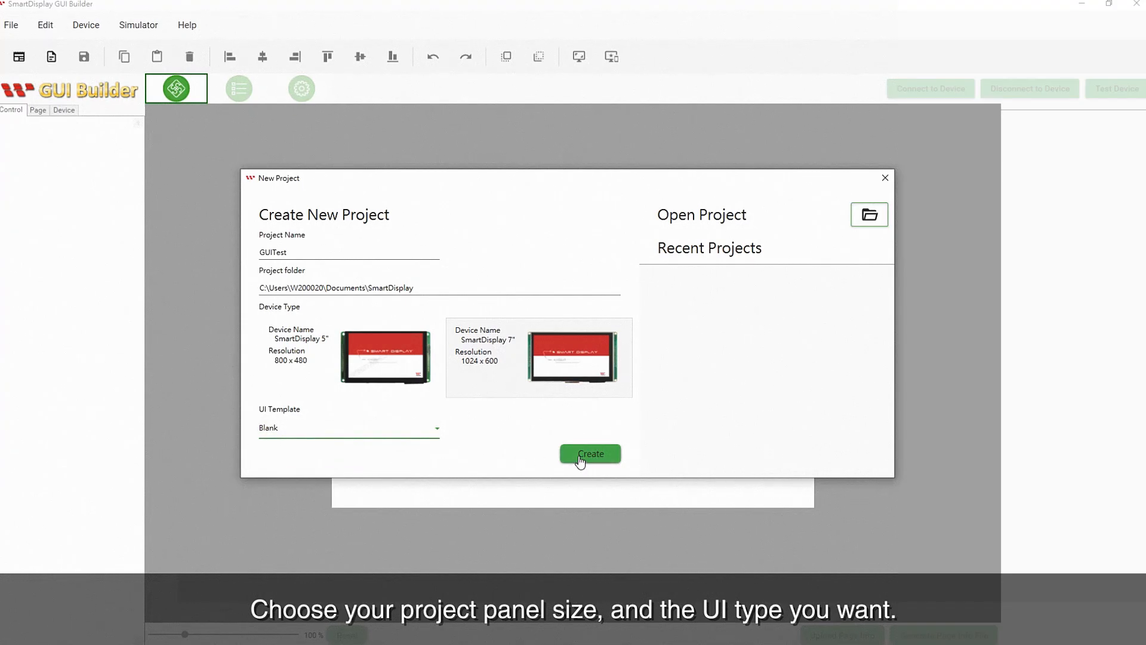
# - Create GUITest and give its page the Control System background instead of the vehicle dashboard
pyautogui.click(590, 453)
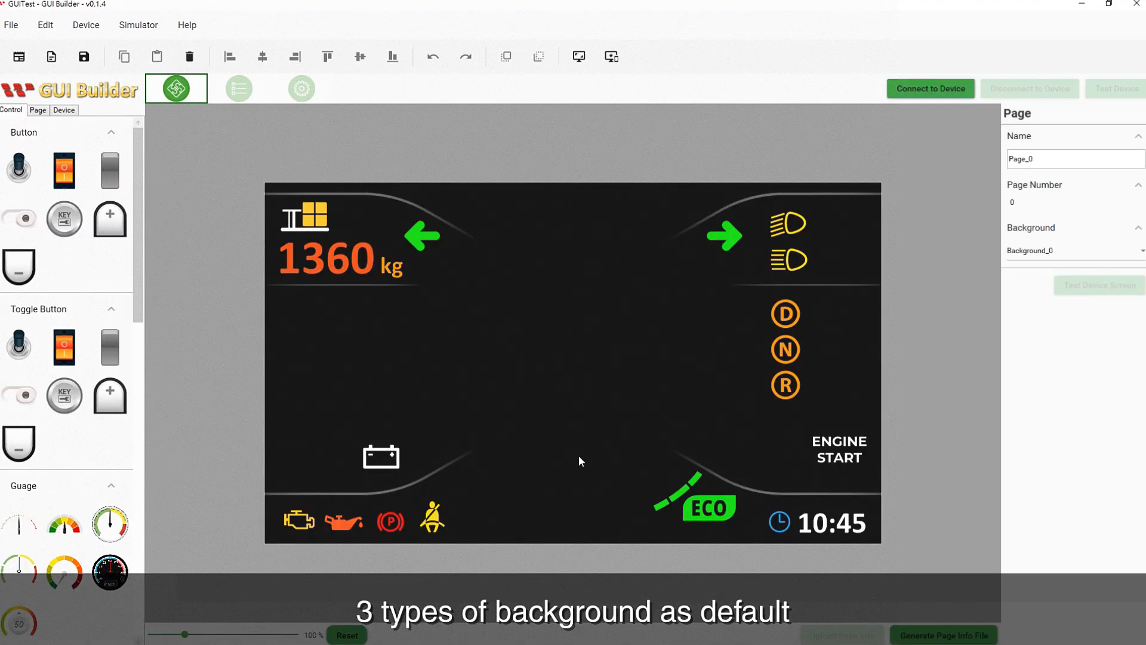
pyautogui.moveTo(593, 517)
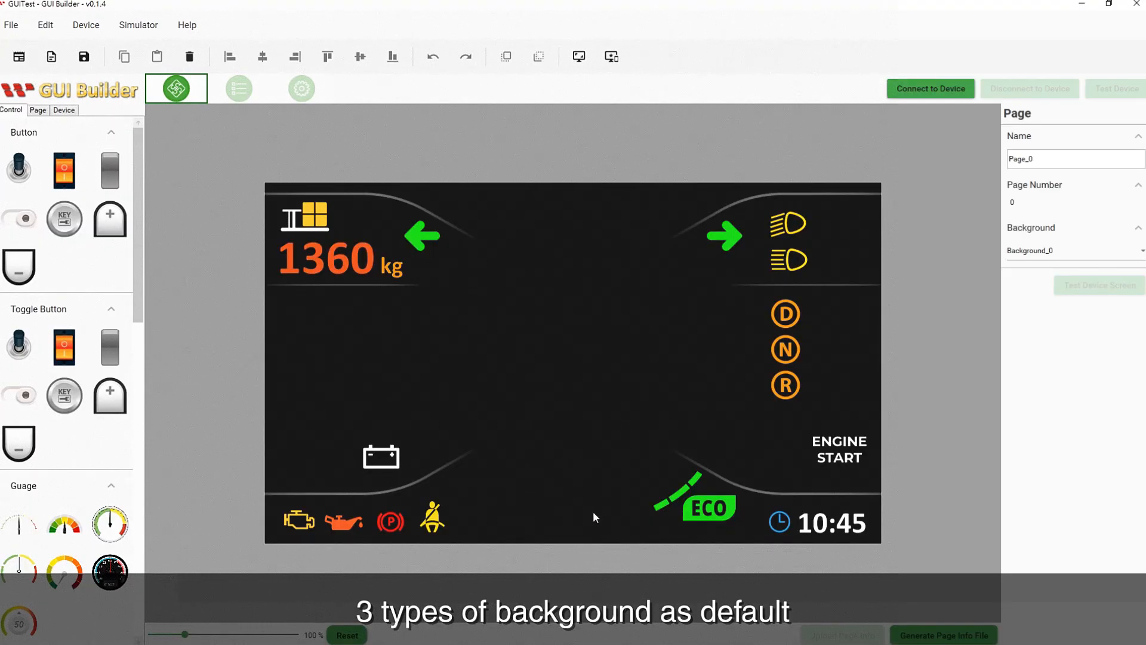
pyautogui.click(1074, 250)
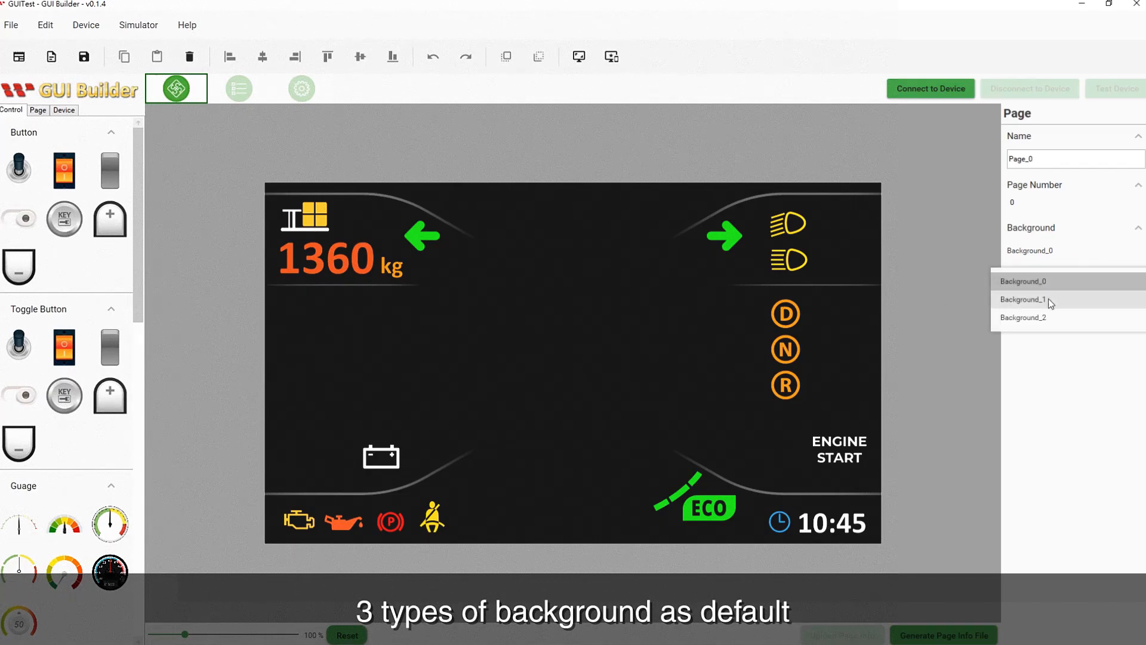
pyautogui.click(1023, 298)
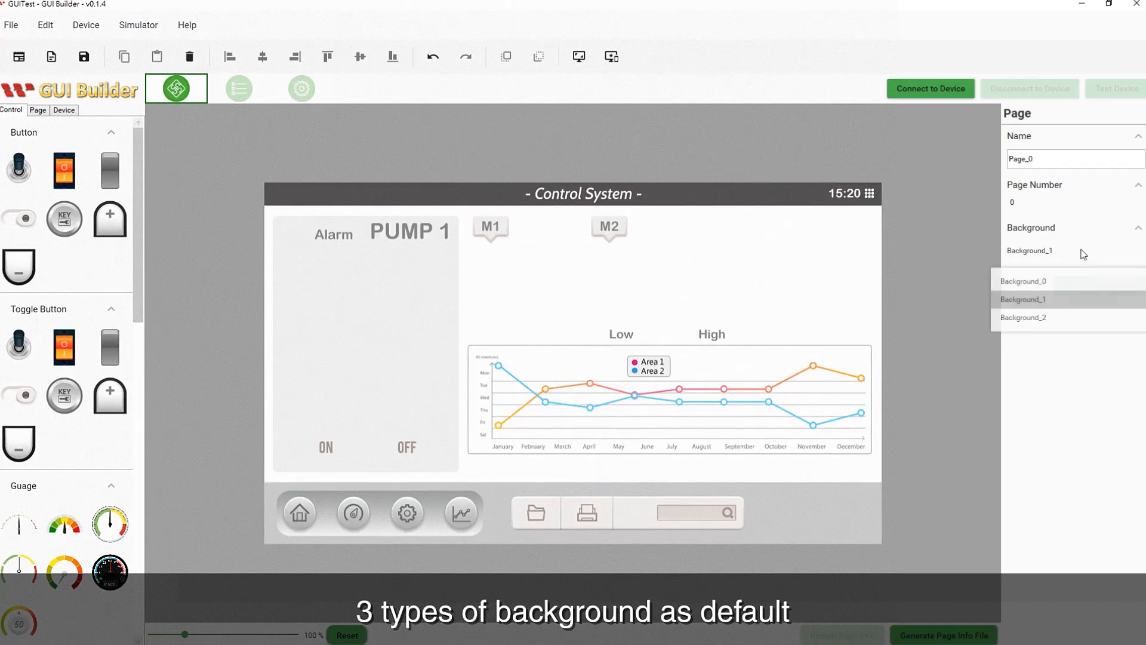
pyautogui.click(1023, 318)
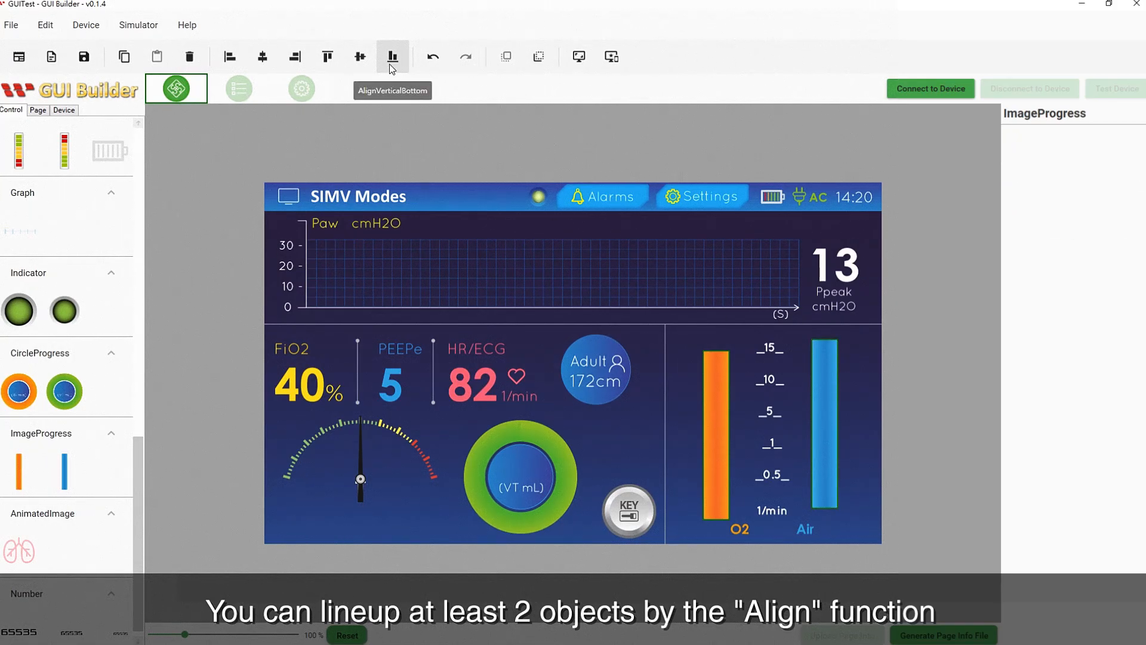
pyautogui.moveTo(964, 315)
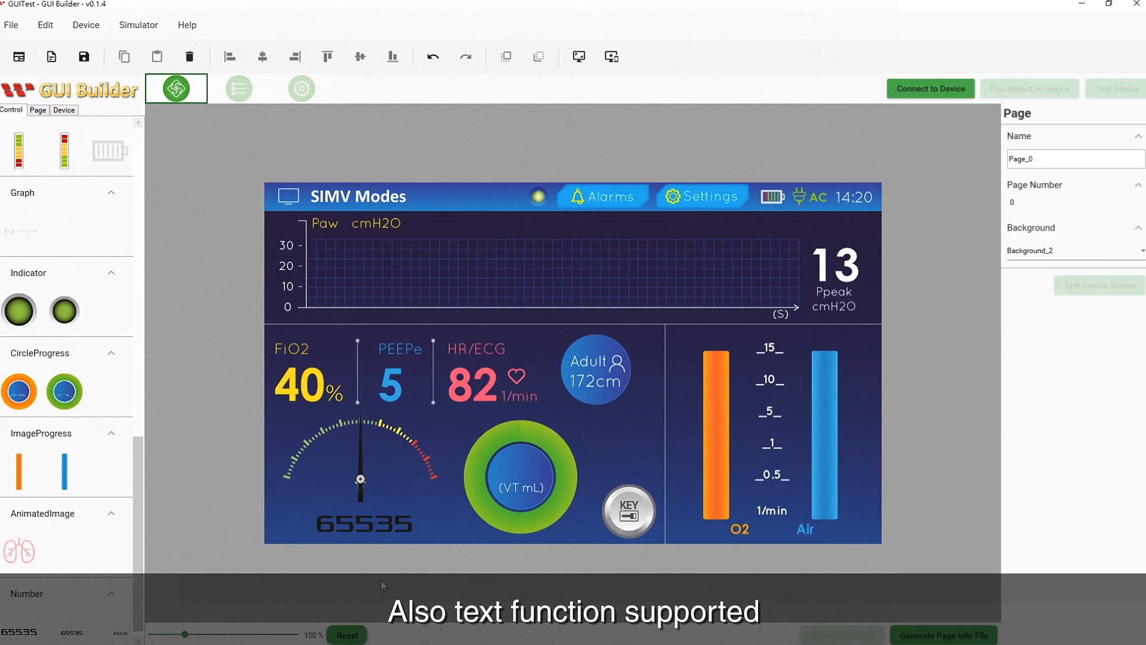
pyautogui.moveTo(597, 445)
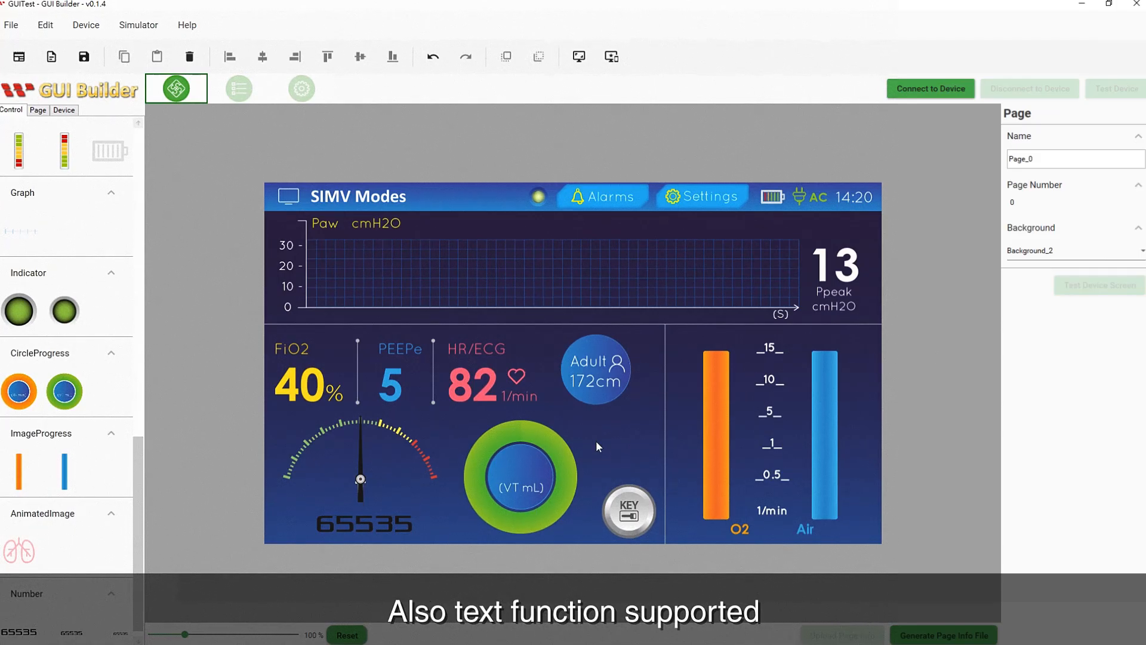
# - Delete the KEY button, put a rocker switch in its place and save the project
pyautogui.click(627, 509)
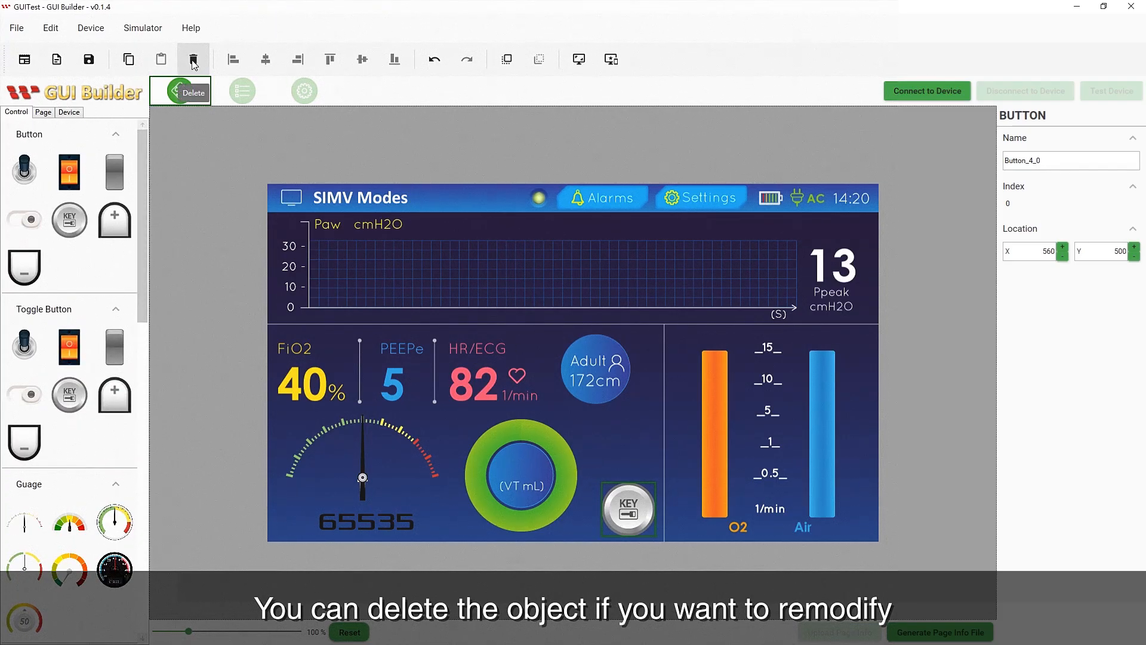
pyautogui.click(193, 60)
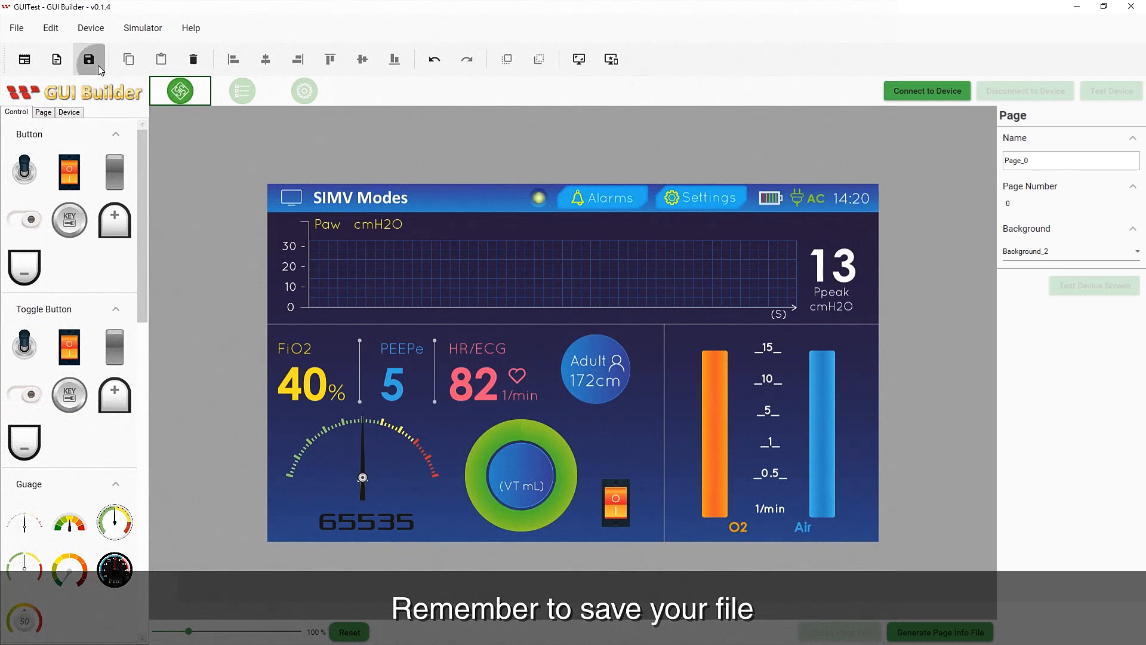
pyautogui.click(88, 60)
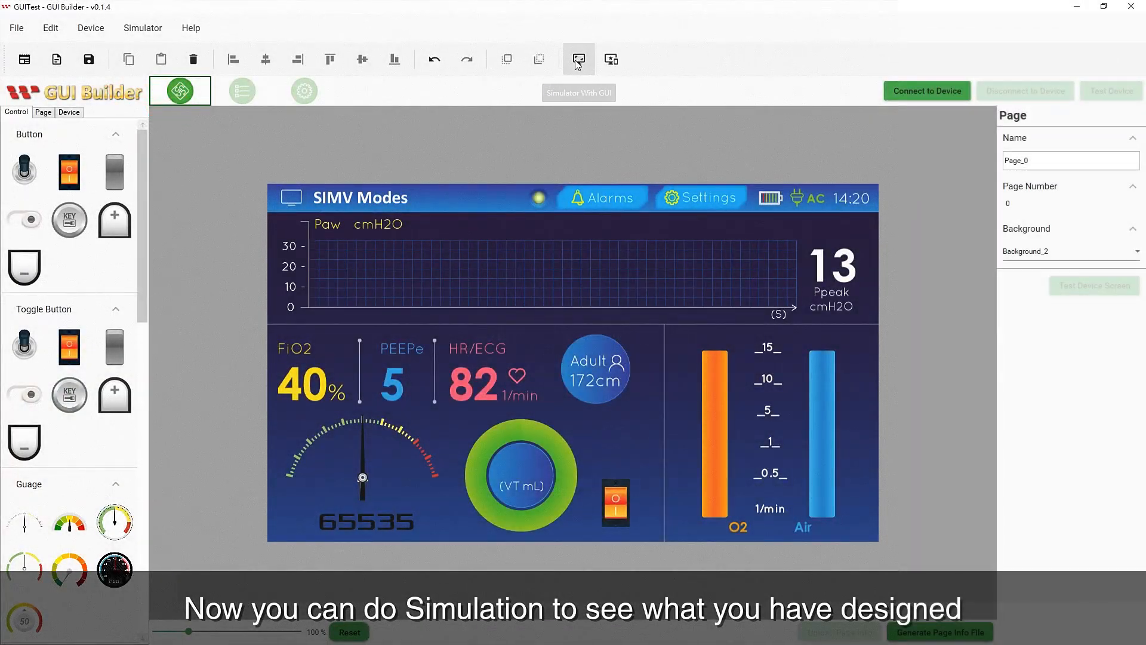
pyautogui.click(577, 59)
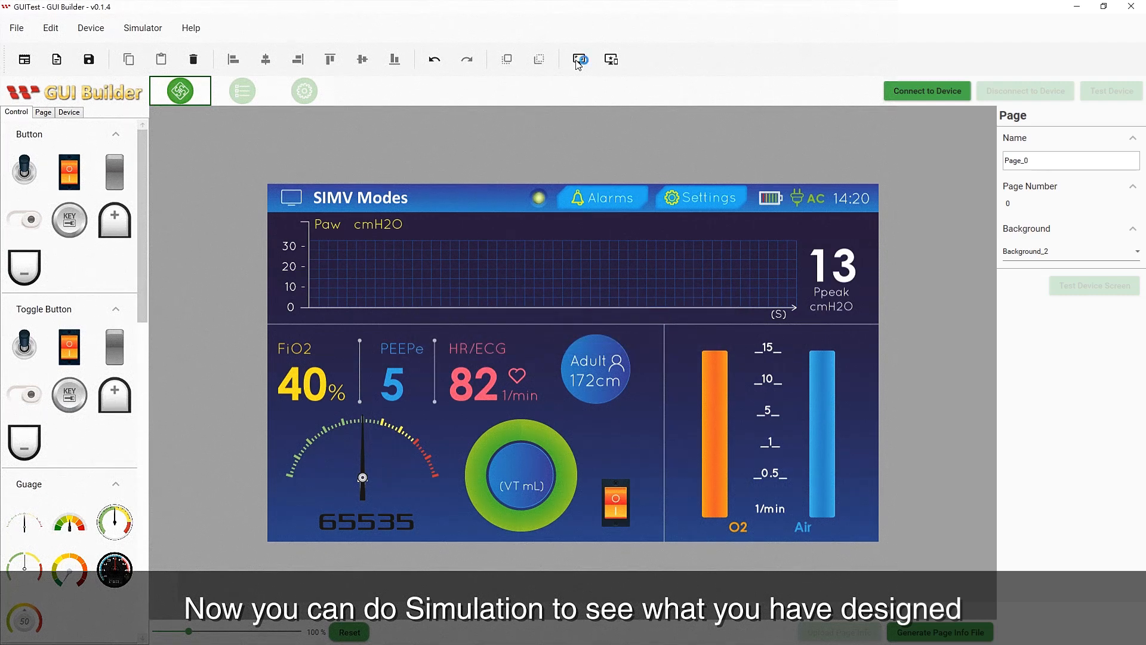
pyautogui.click(578, 59)
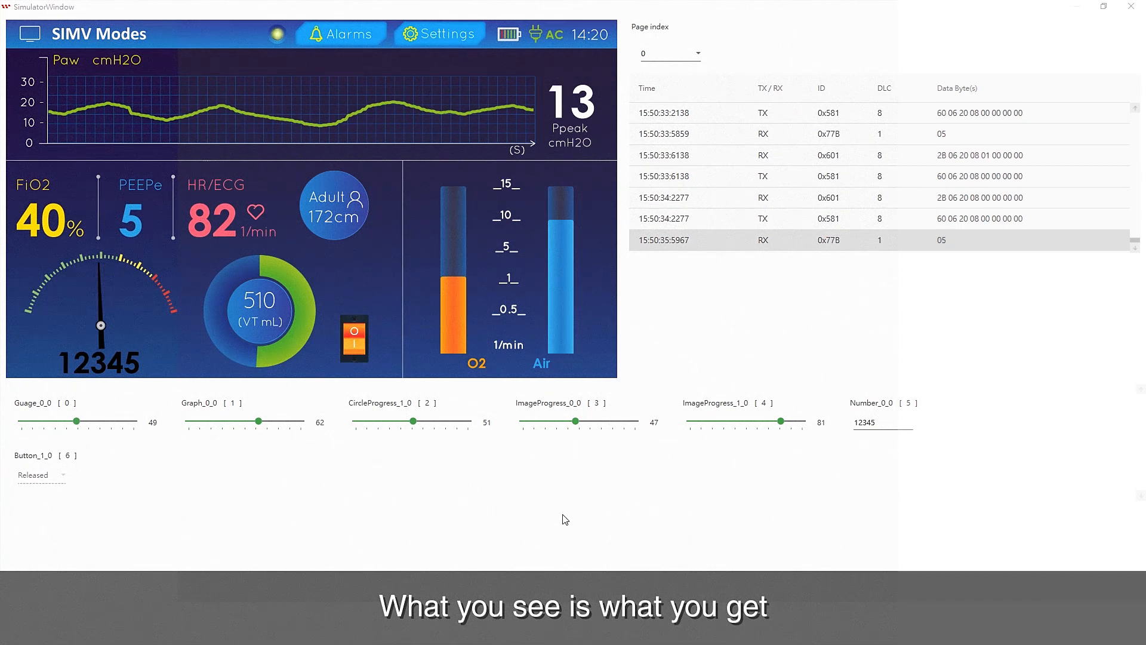
pyautogui.click(1136, 7)
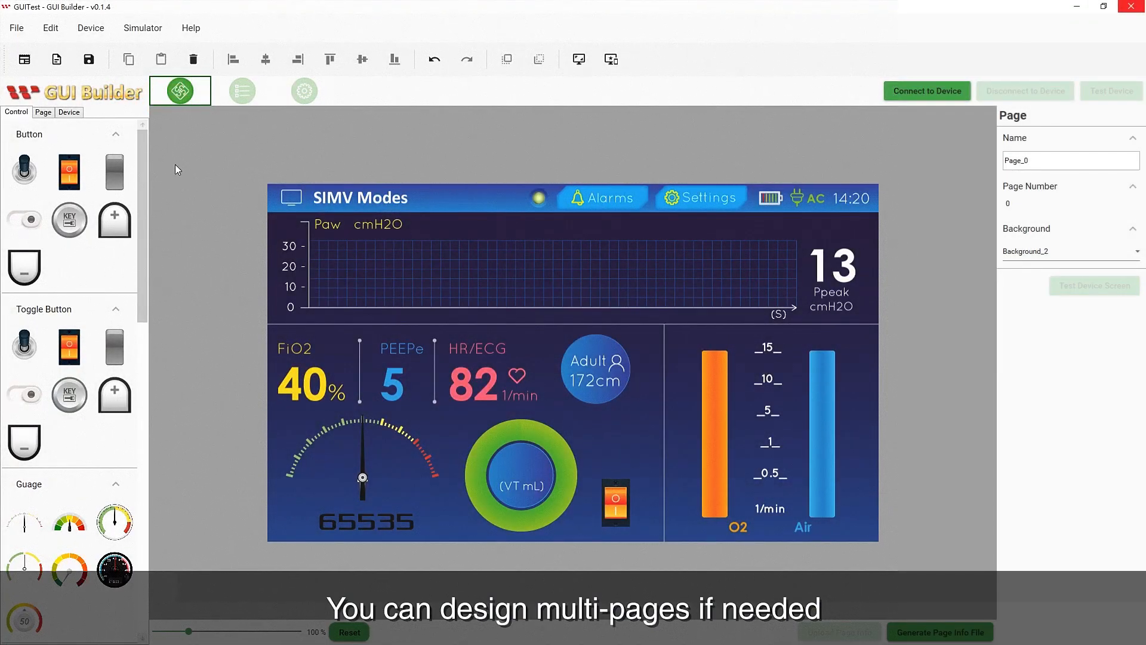
# - Add Page_1 to the project with the SIMV monitor Background_2
pyautogui.click(43, 112)
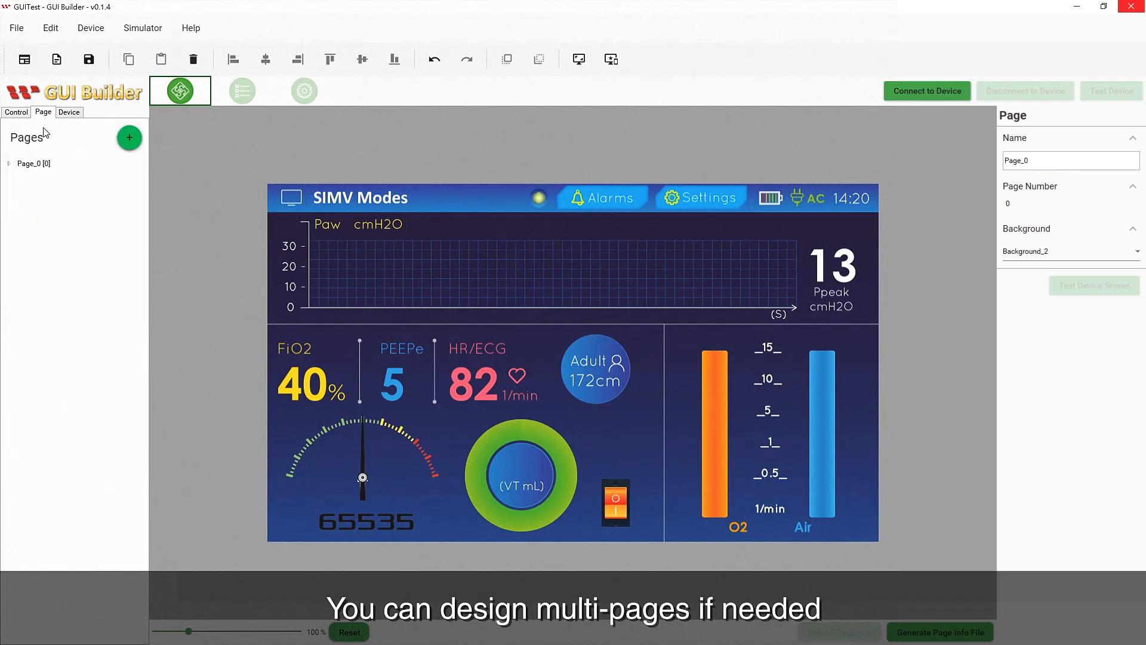
pyautogui.click(8, 163)
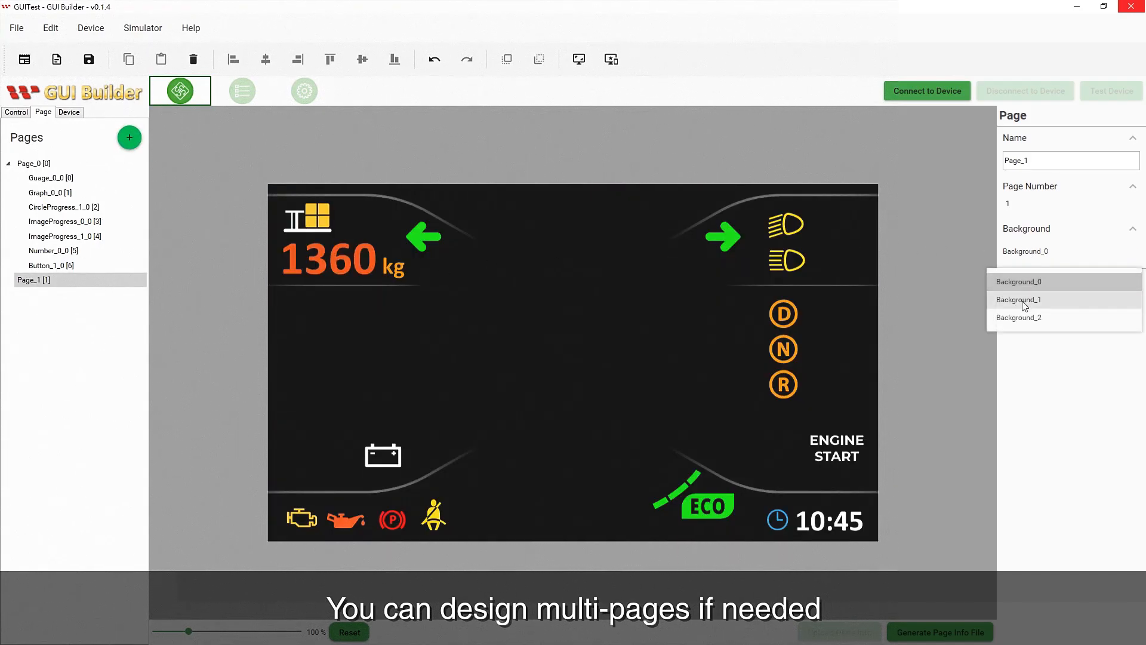
pyautogui.click(1018, 318)
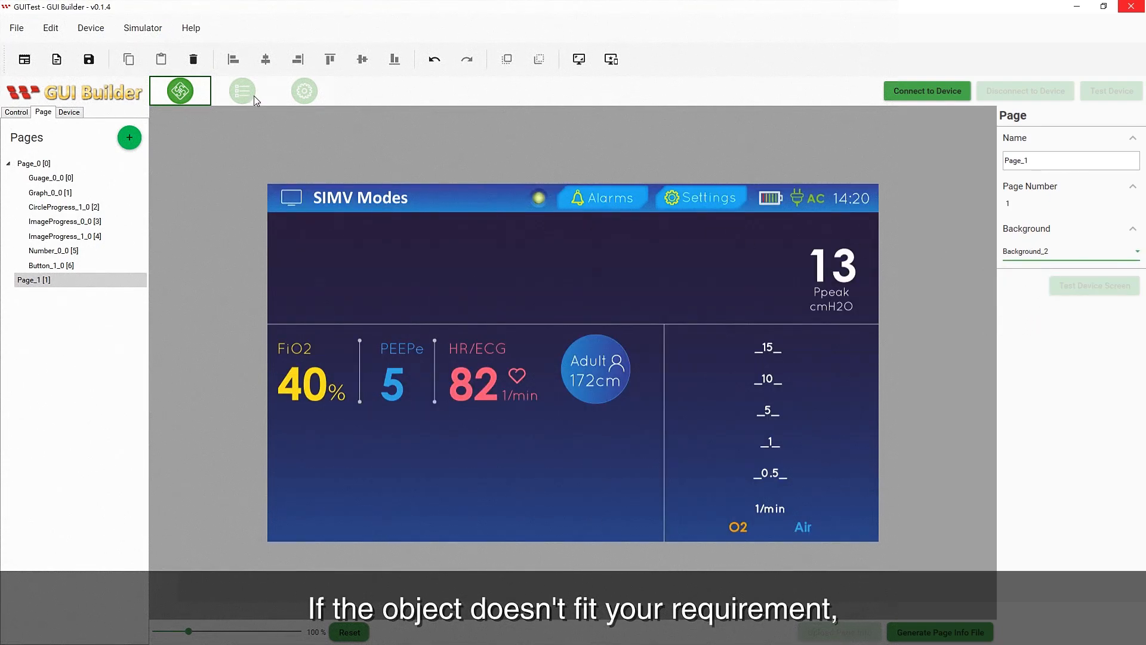
# - Load test1.png from the Resource page as Background style 0
pyautogui.click(241, 91)
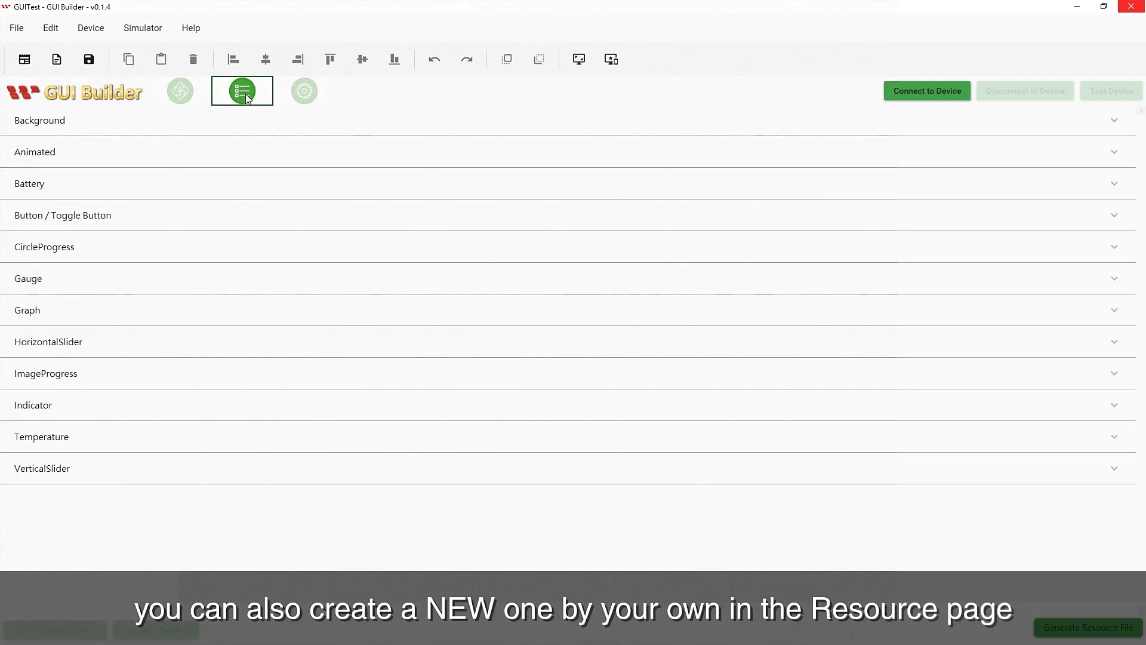
pyautogui.moveTo(109, 129)
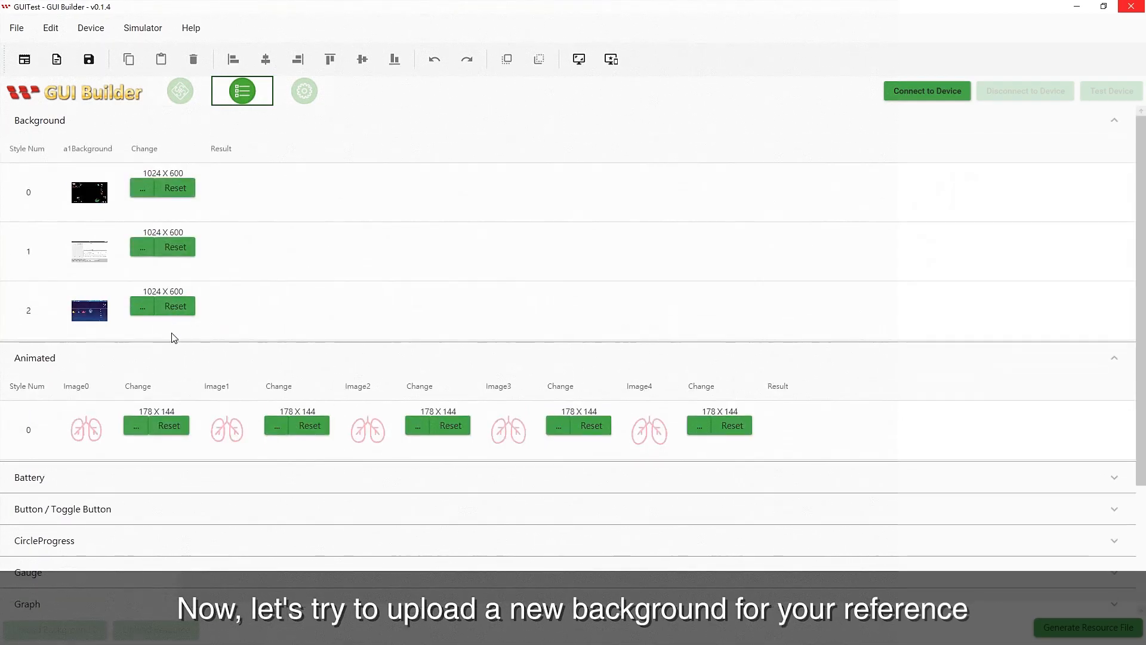
pyautogui.moveTo(142, 253)
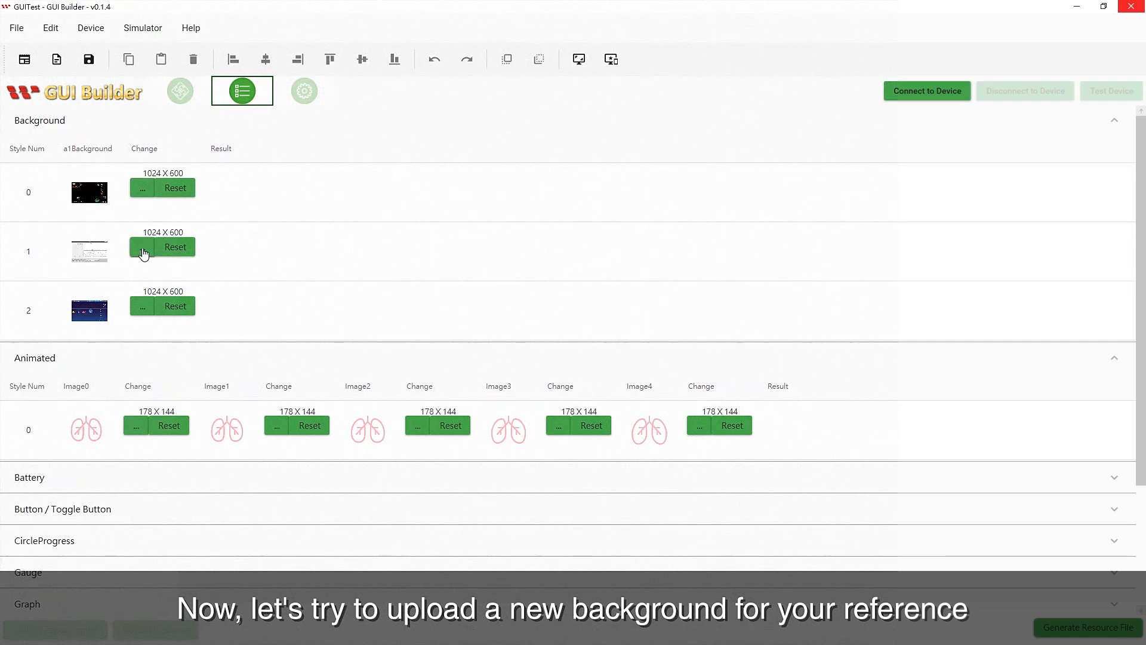
pyautogui.click(142, 246)
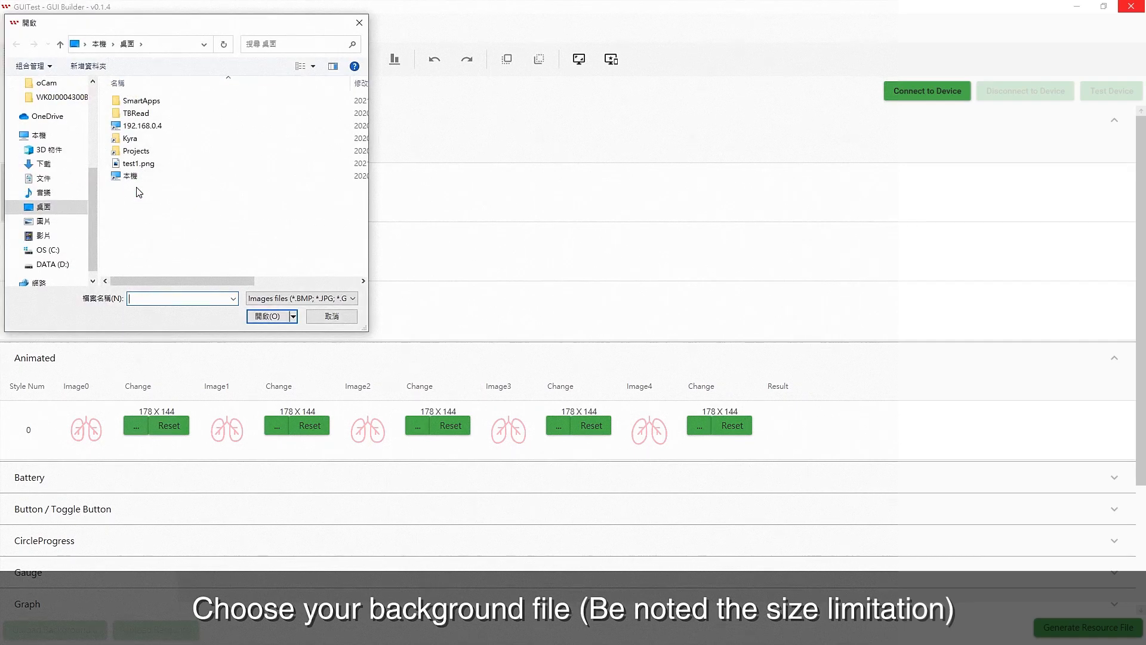
pyautogui.click(139, 164)
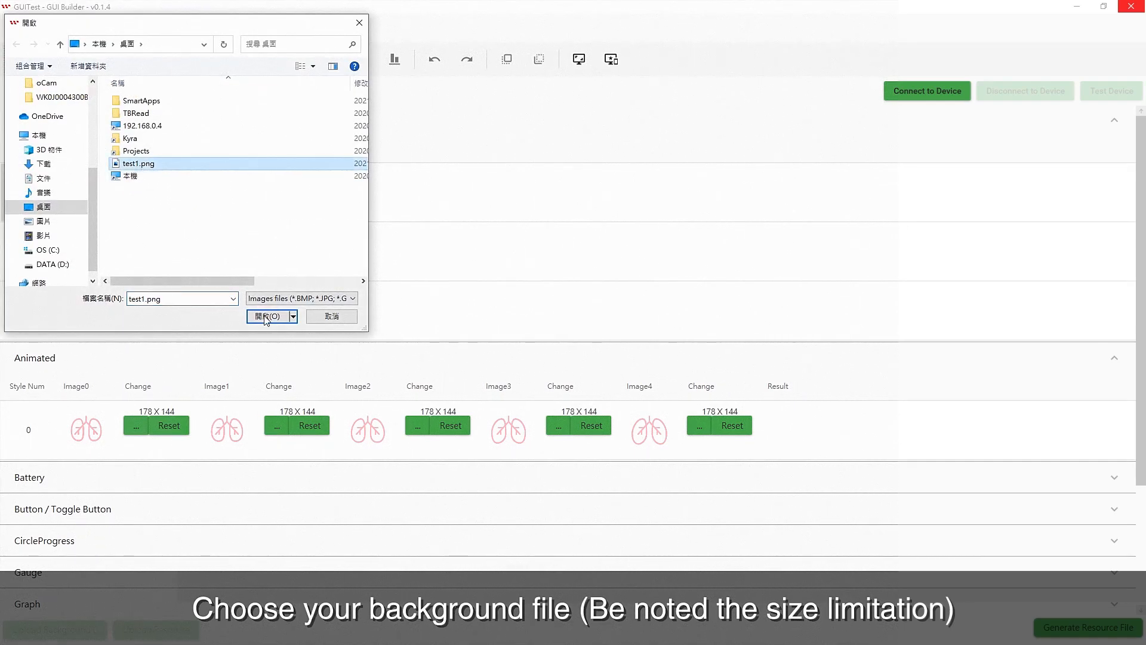
pyautogui.click(269, 315)
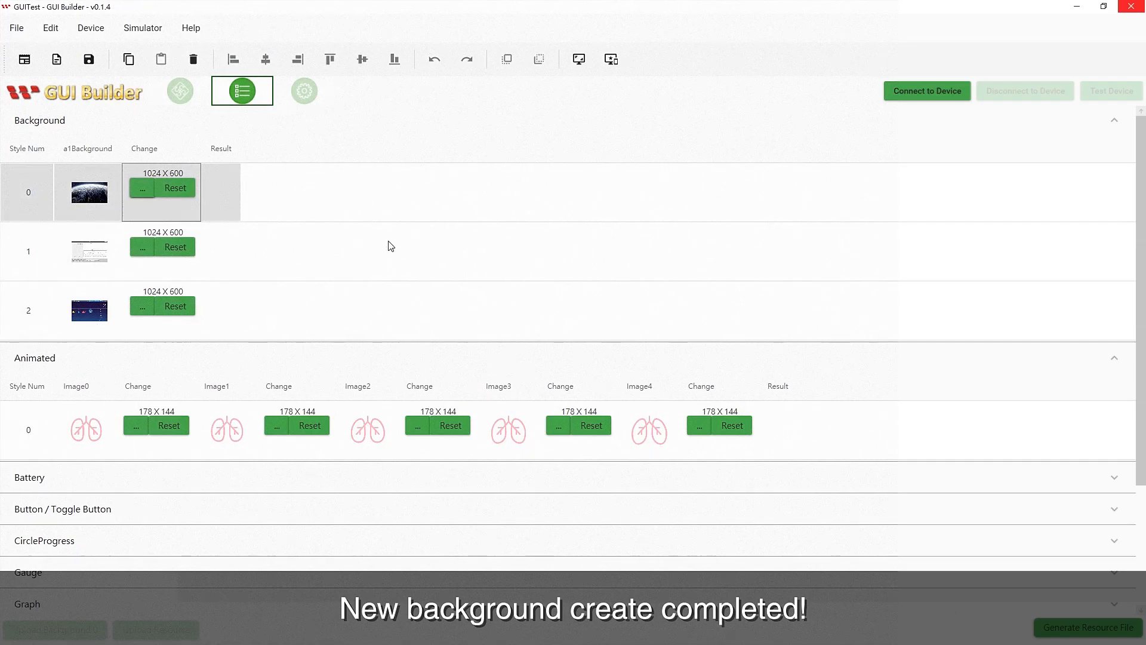
# - Give Page_1 the earth Background_0 and place battery, slider, KEY button, graph, lungs animation and number widgets
pyautogui.click(181, 90)
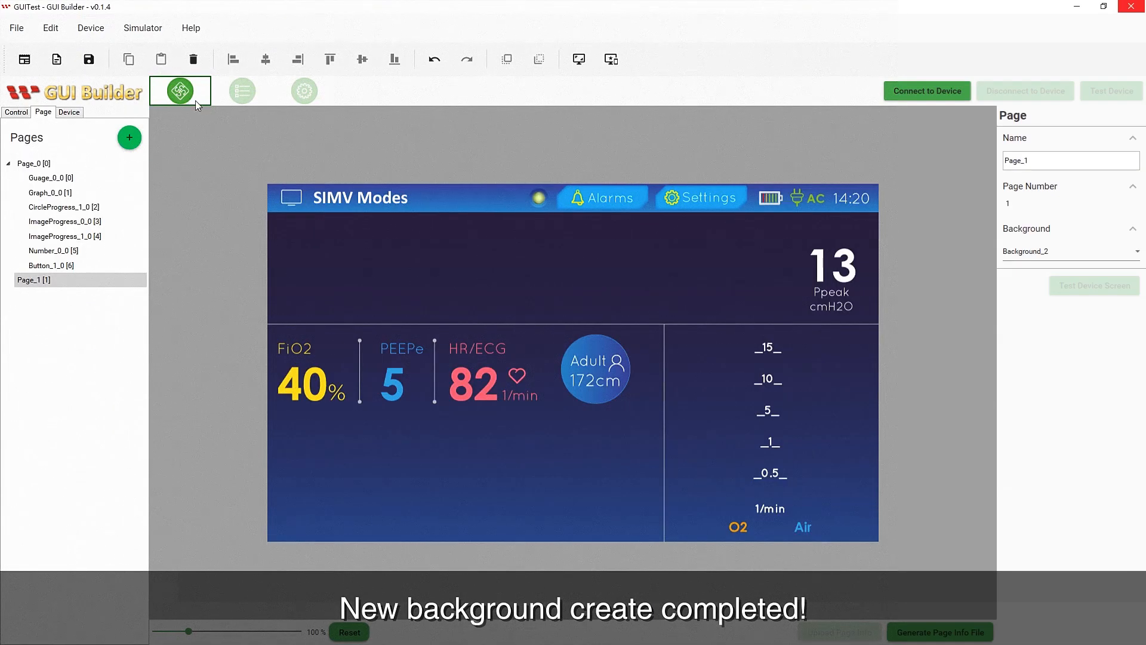
pyautogui.moveTo(1090, 208)
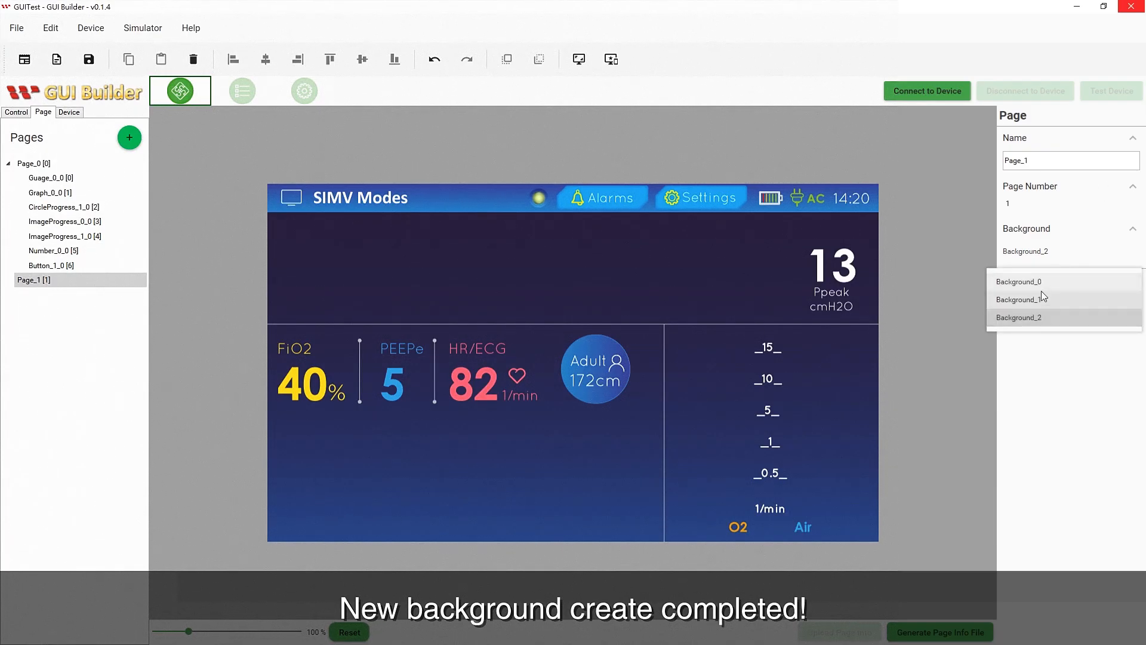
pyautogui.click(1019, 282)
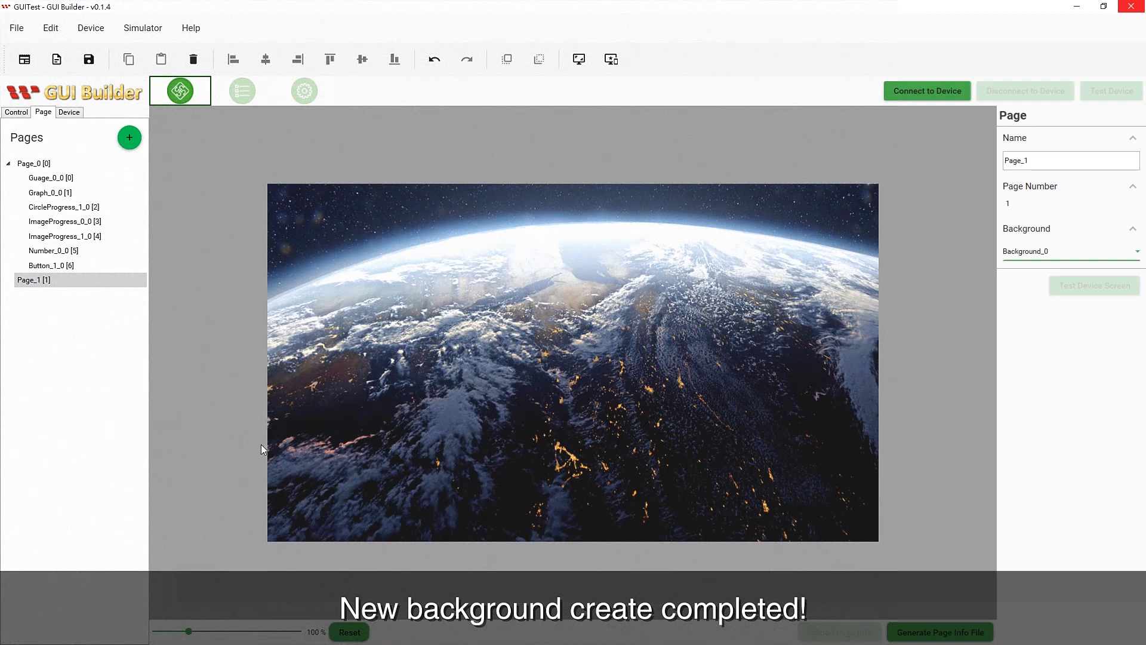
pyautogui.click(16, 112)
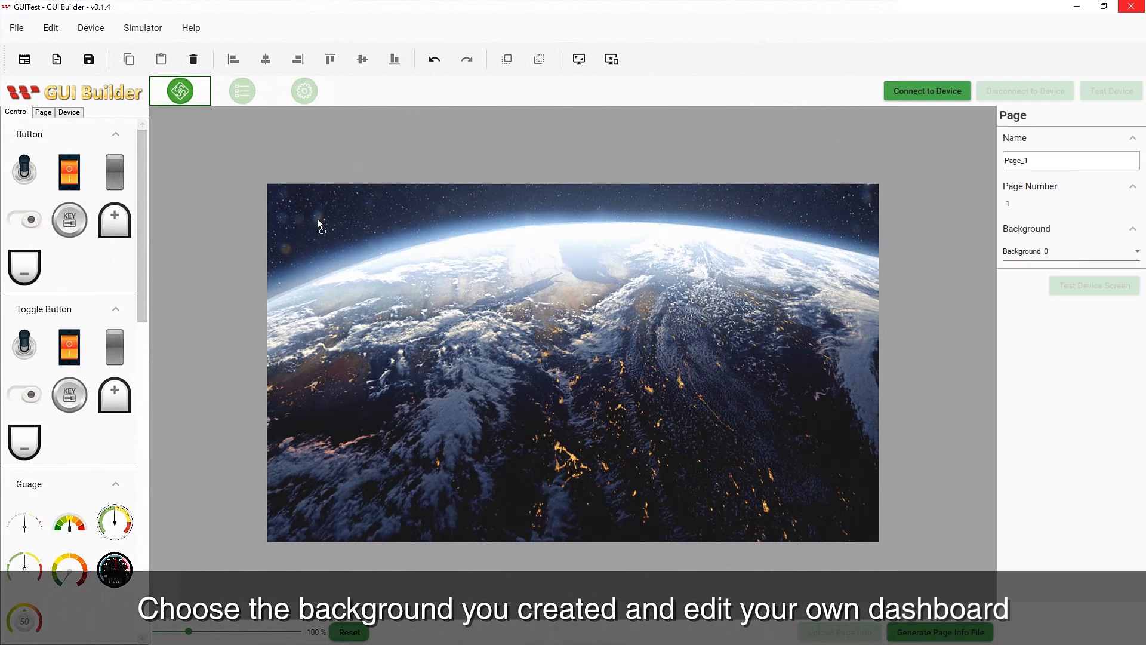
pyautogui.scroll(-3)
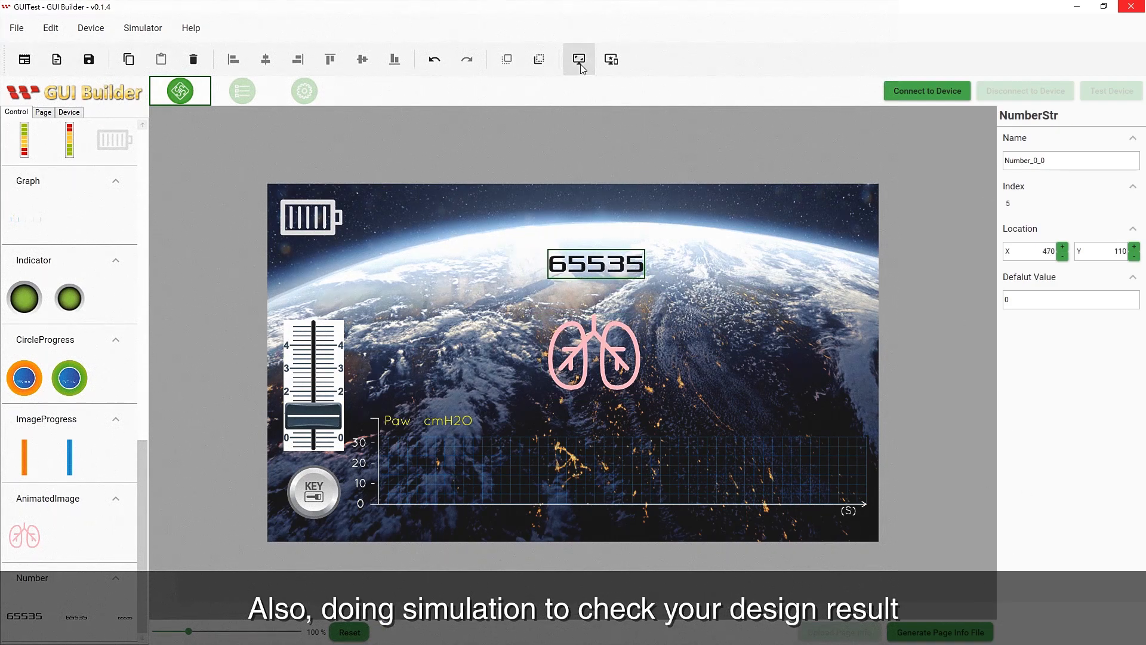
# - Run the simulator and choose a page index to simulate
pyautogui.click(579, 60)
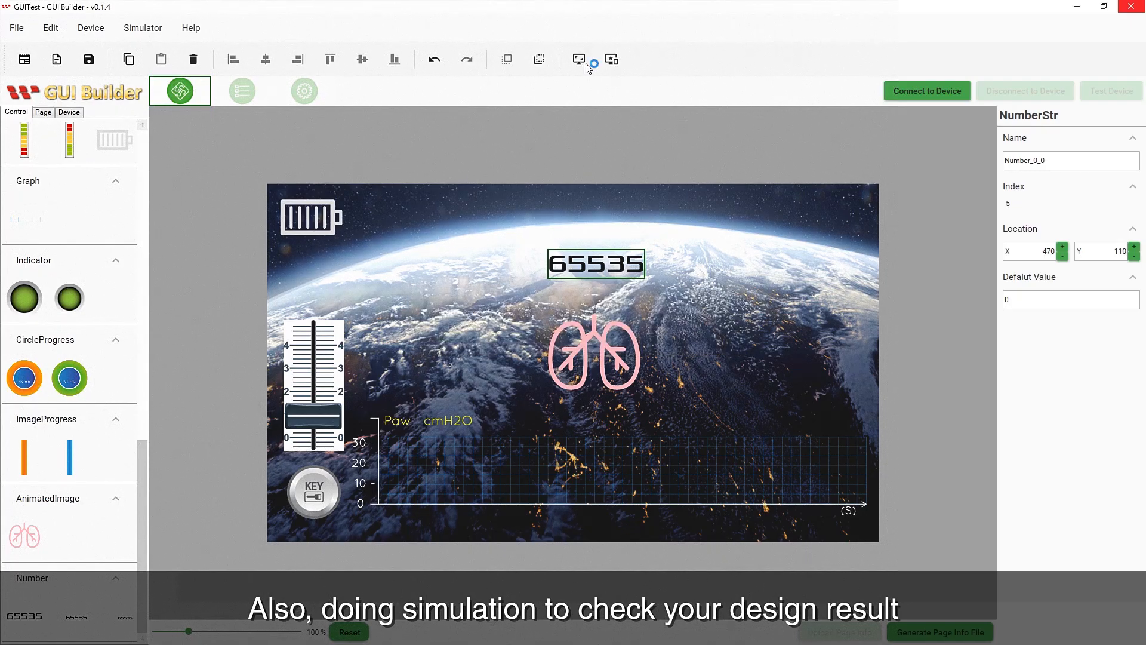
pyautogui.click(578, 59)
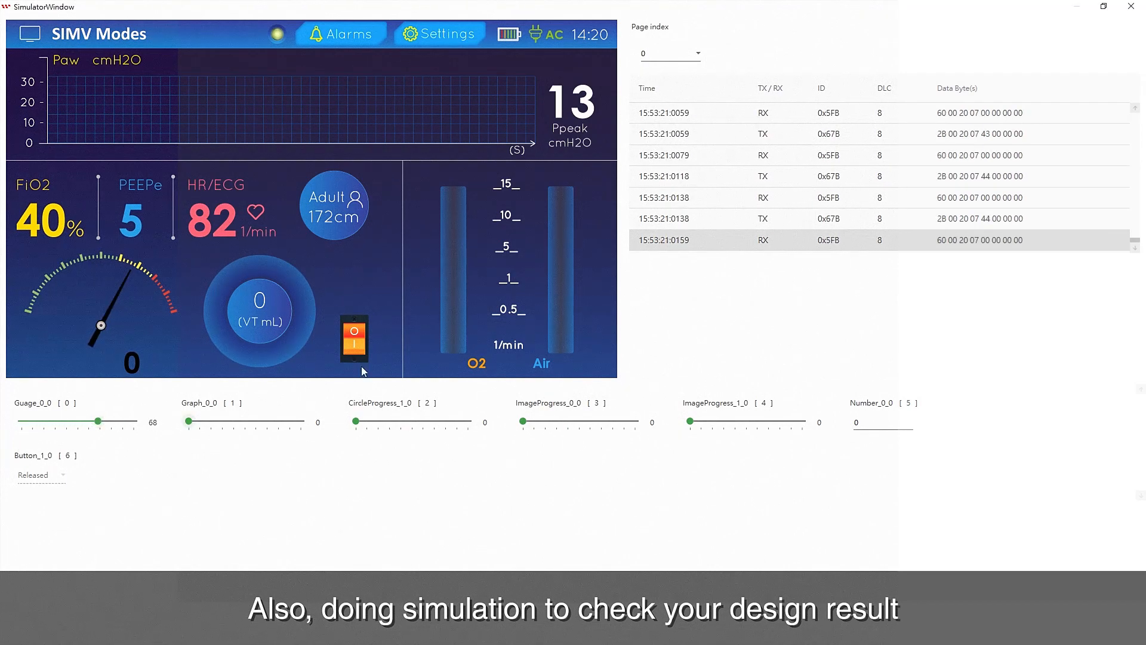
pyautogui.click(668, 52)
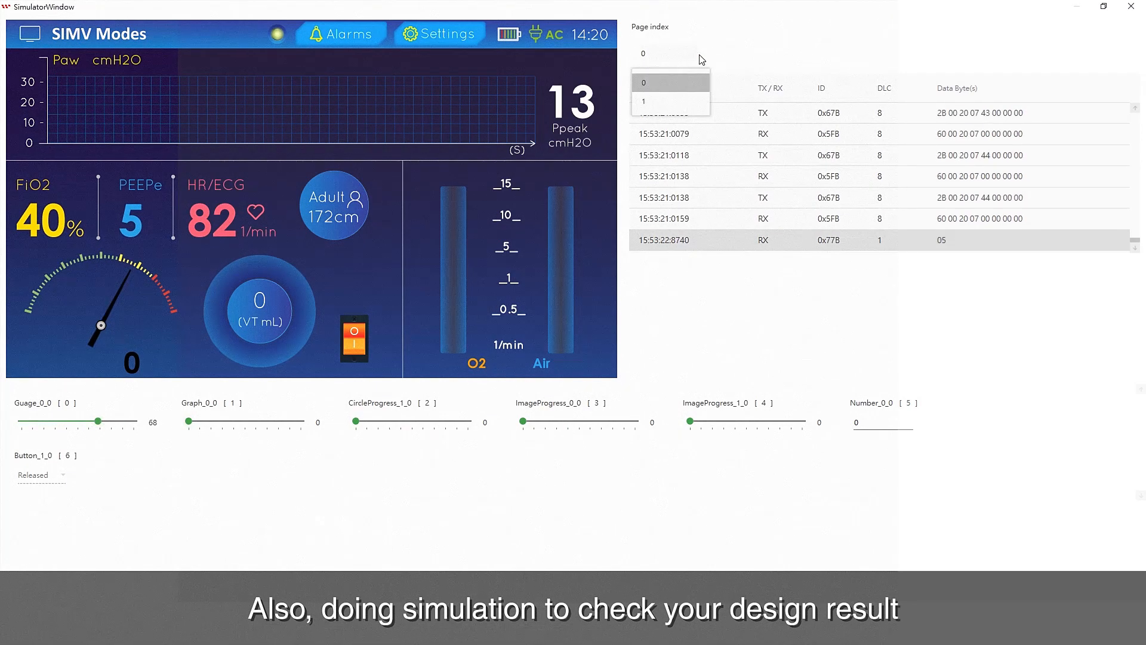
pyautogui.click(644, 100)
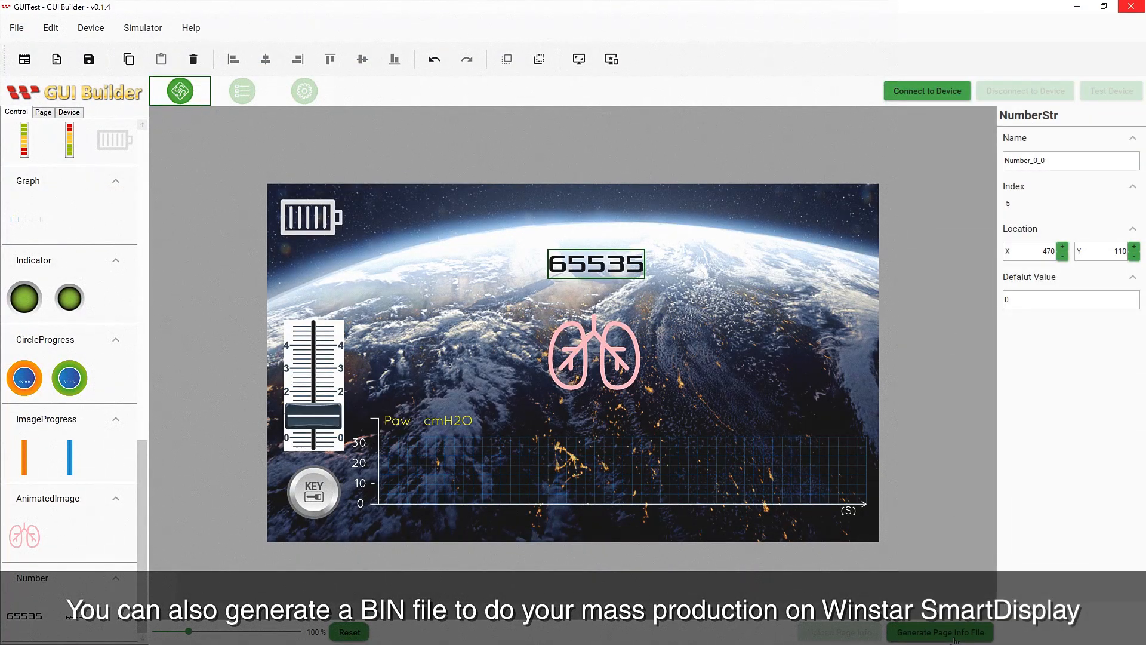
# - Start the Generate BIN export, bringing up the .bin save prompt
pyautogui.click(940, 633)
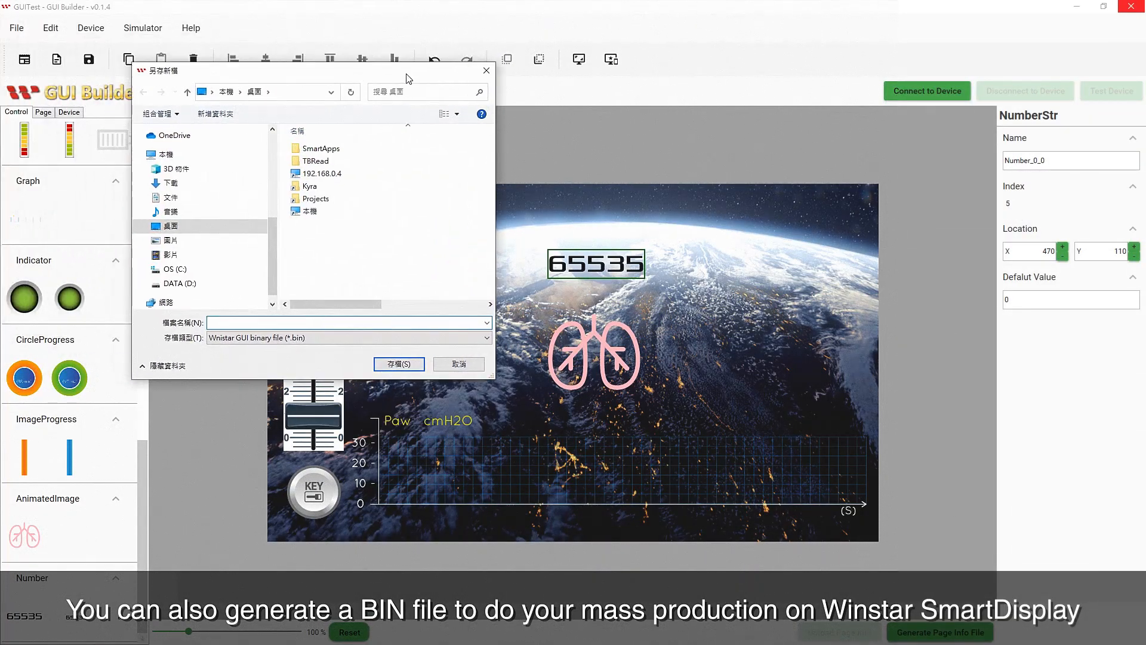